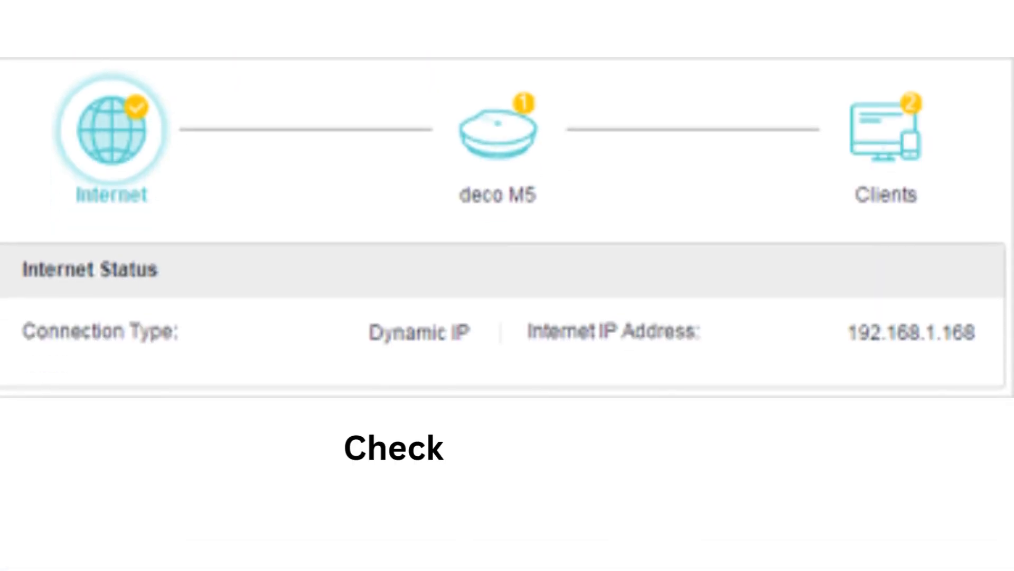
Step: View the Deco M5 unit's information, then the Connected Clients list
click(496, 131)
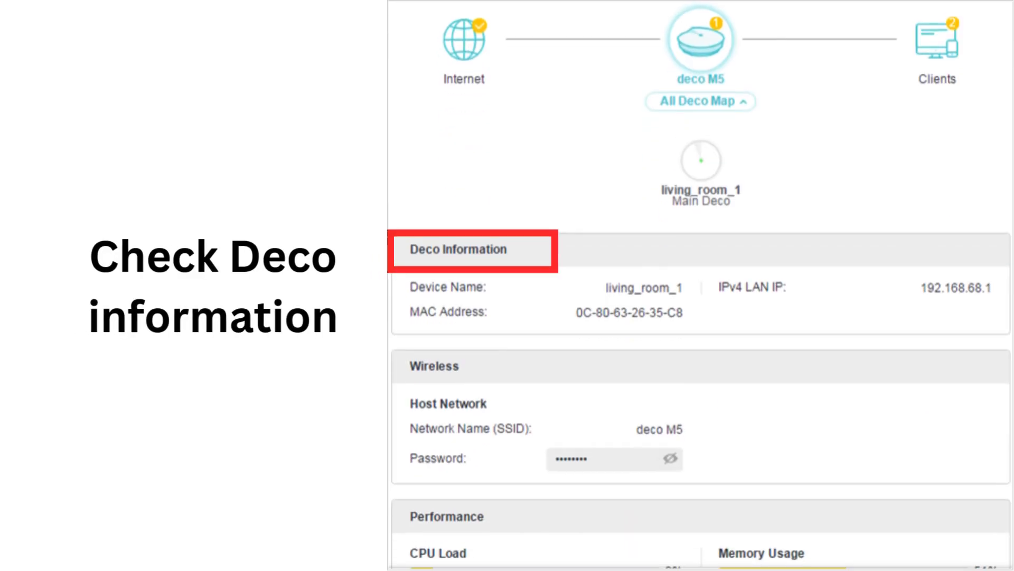
click(935, 38)
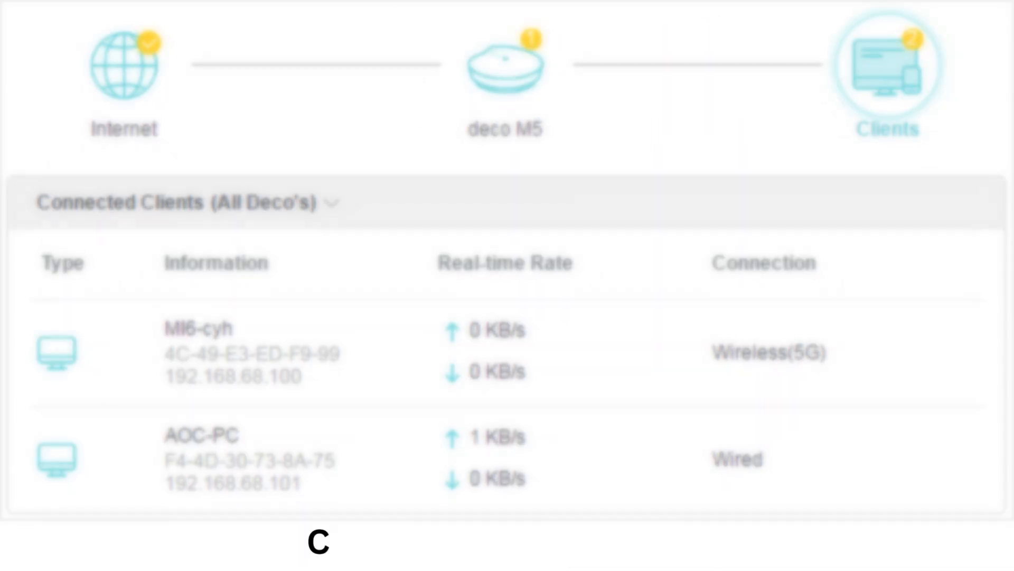